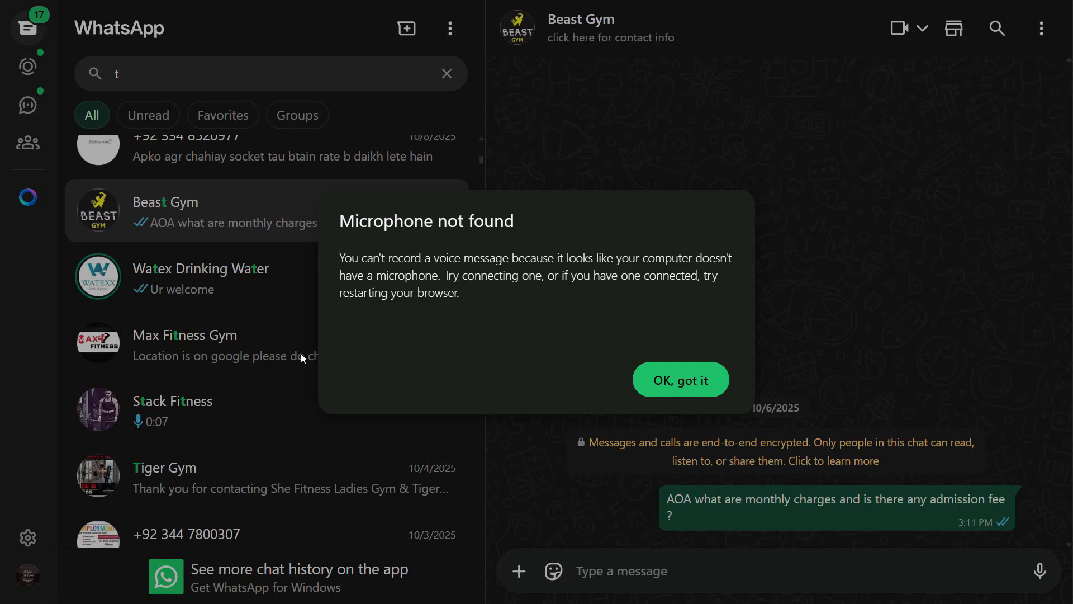
- Dismiss the 'Microphone not found' warning with 'OK, got it', keeping the Beast Gym chat open
left_click(680, 380)
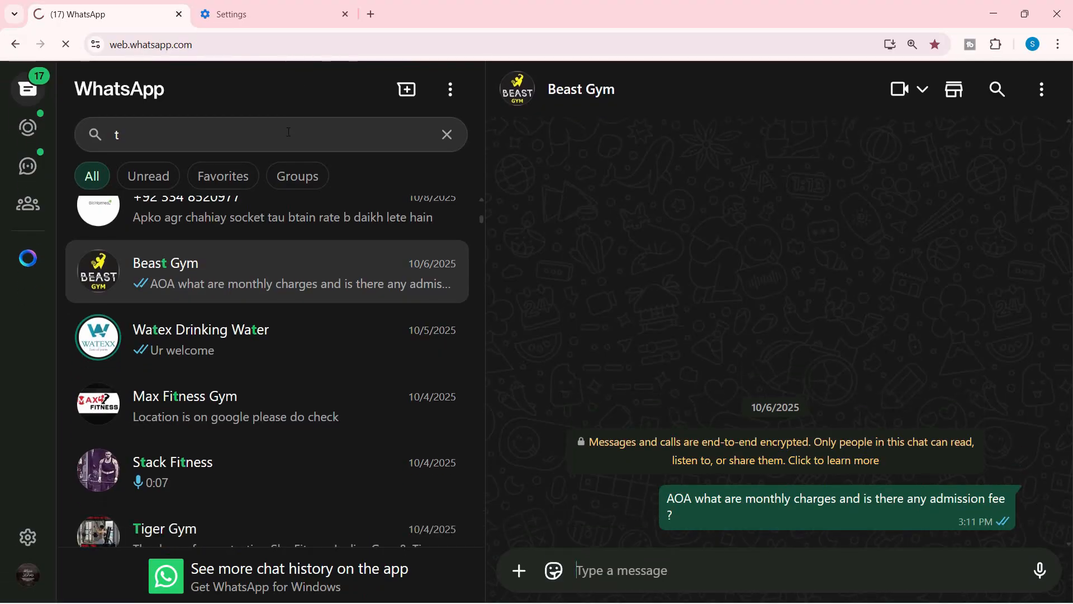